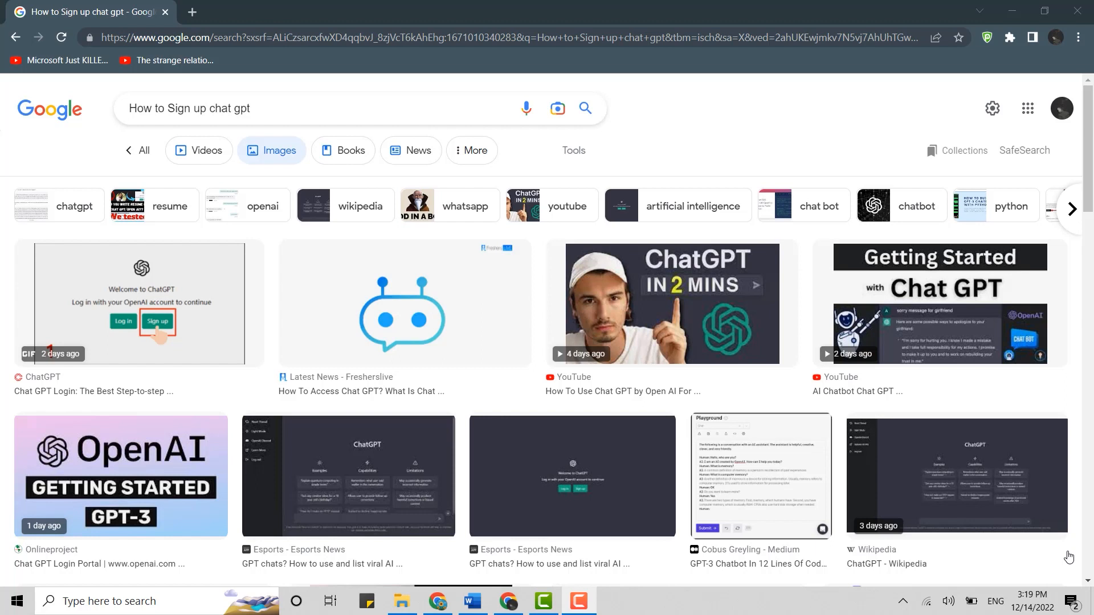
{"action": "mouse_move", "coordinate": [801, 96]}
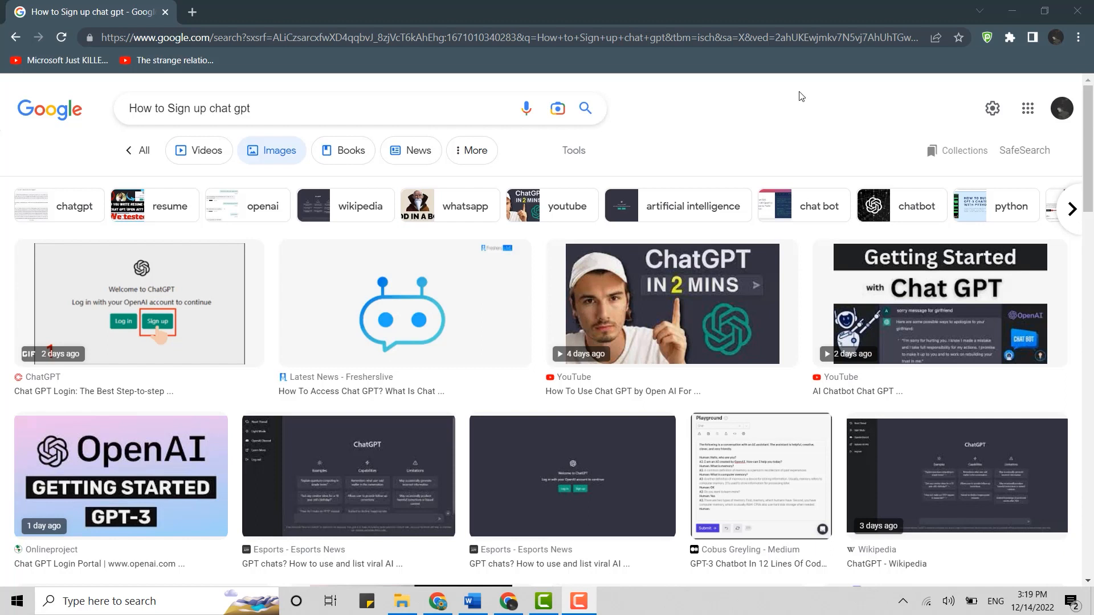
{"action": "mouse_move", "coordinate": [798, 104]}
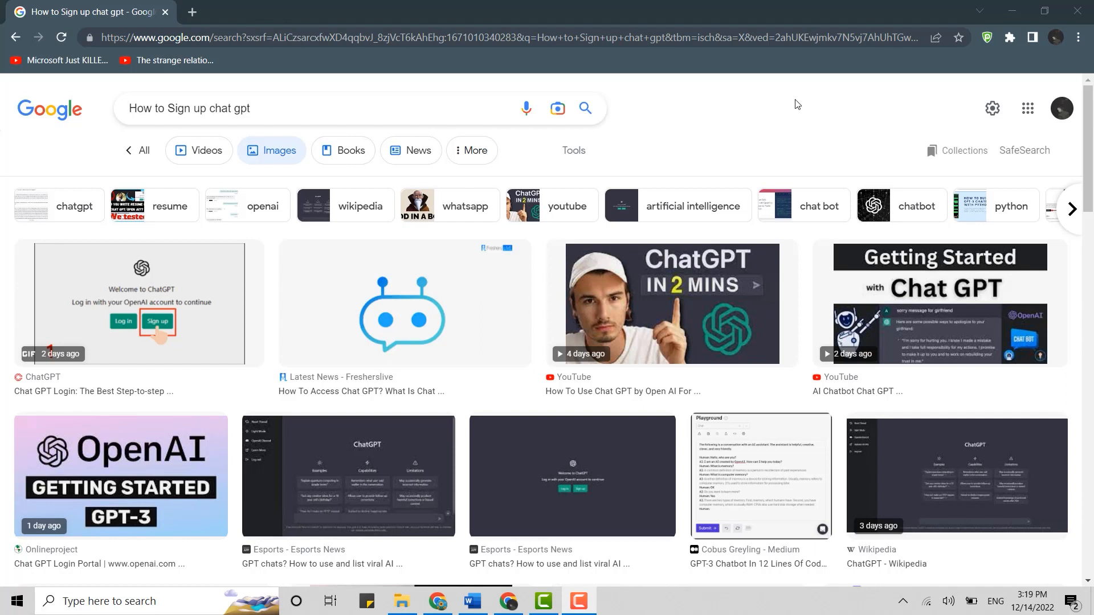
{"action": "mouse_move", "coordinate": [244, 65]}
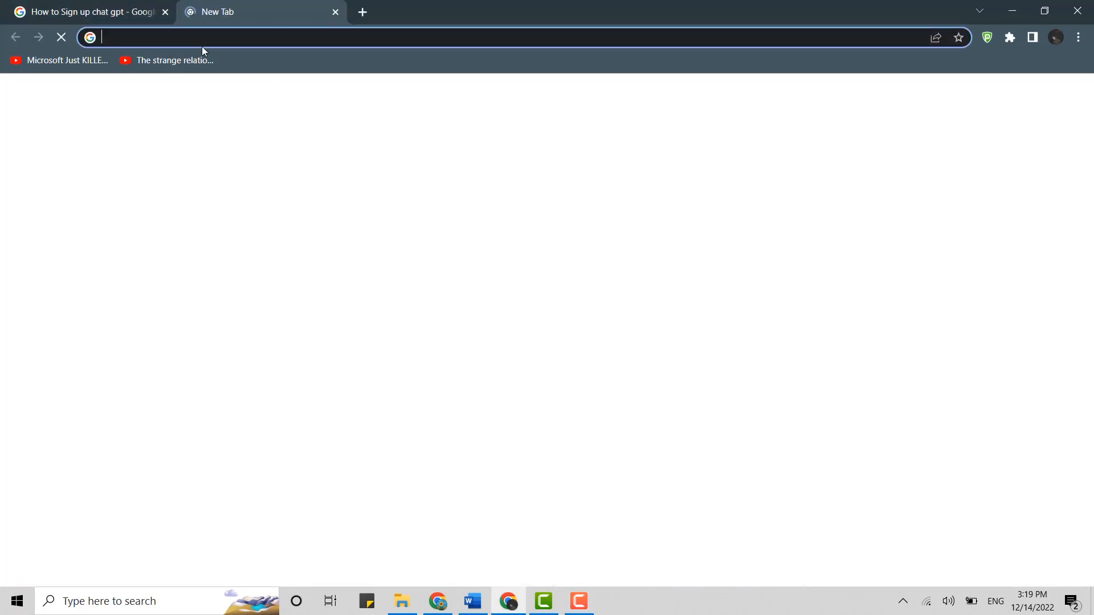
Step: Navigate Chrome to chat.openai.com and load the ChatGPT welcome page
{"action": "type", "text": "ch"}
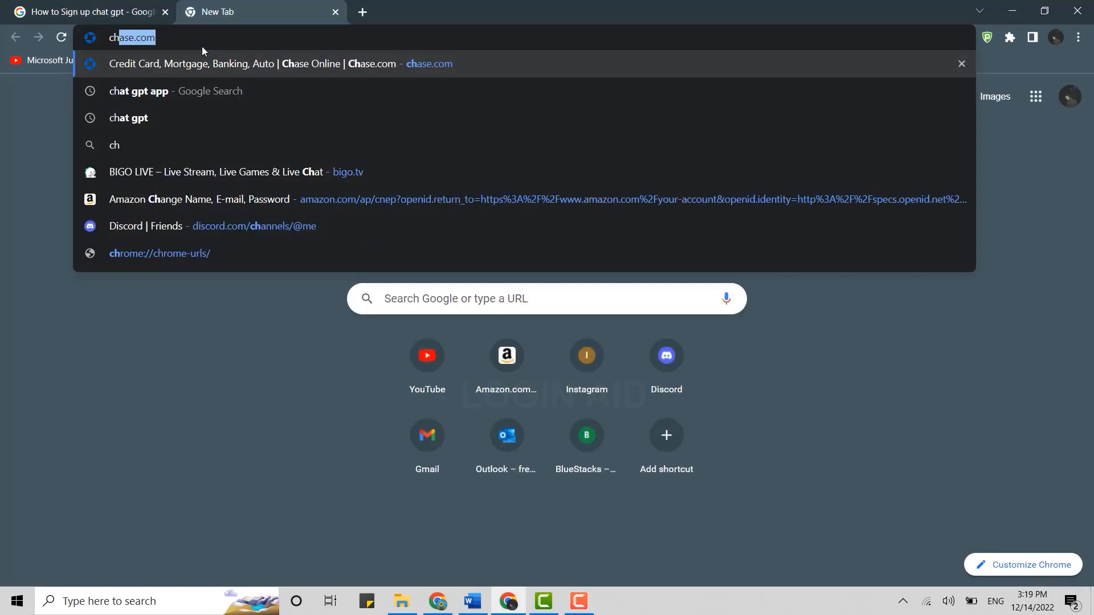
{"action": "type", "text": "chat.op"}
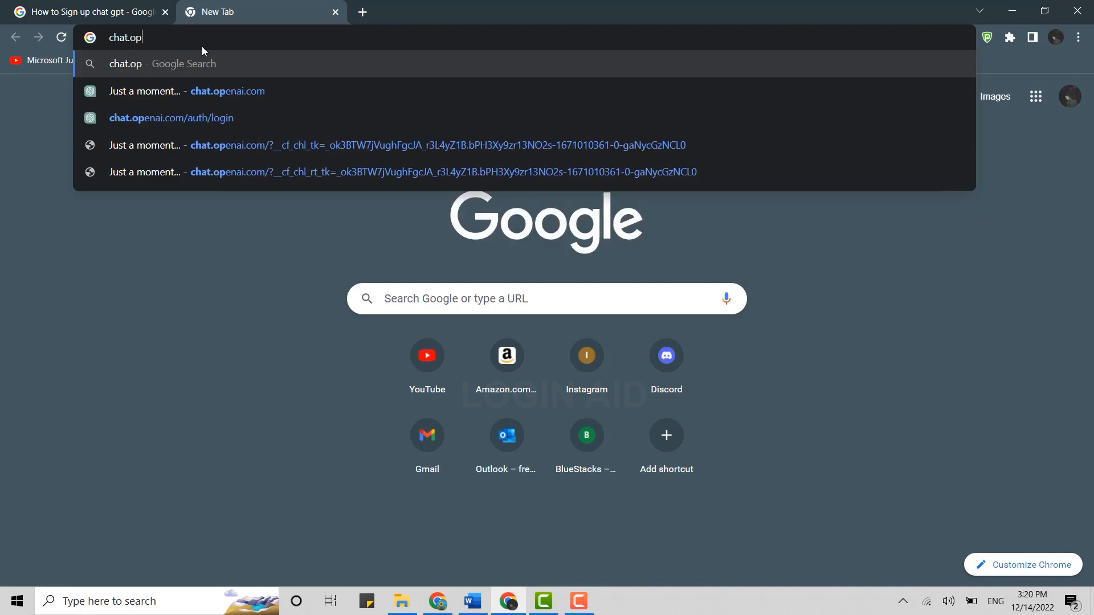
{"action": "type", "text": "enai.com"}
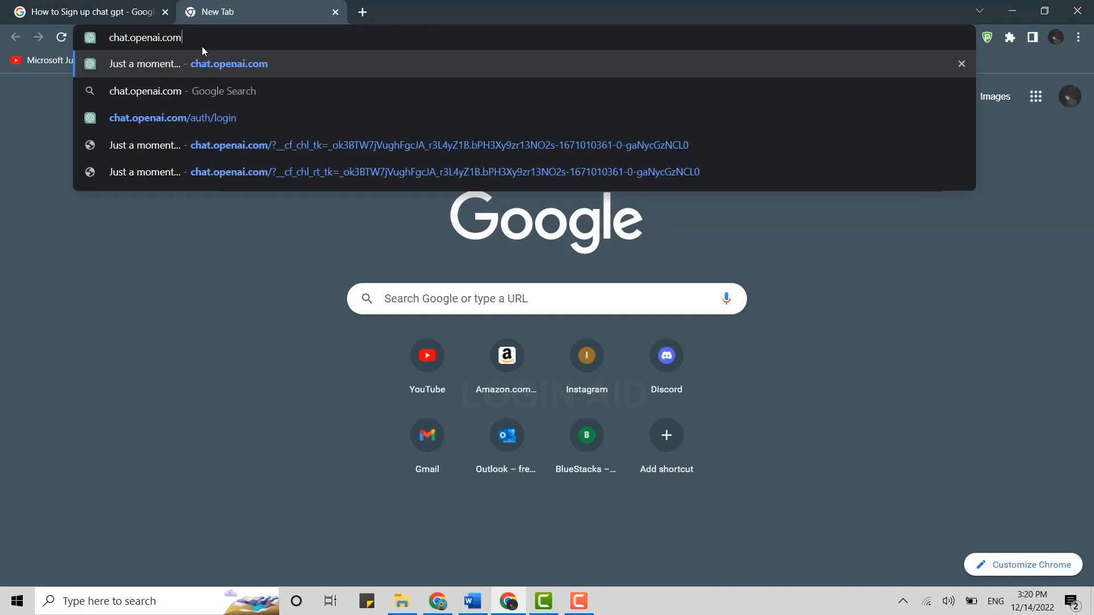
{"action": "left_click", "coordinate": [172, 118]}
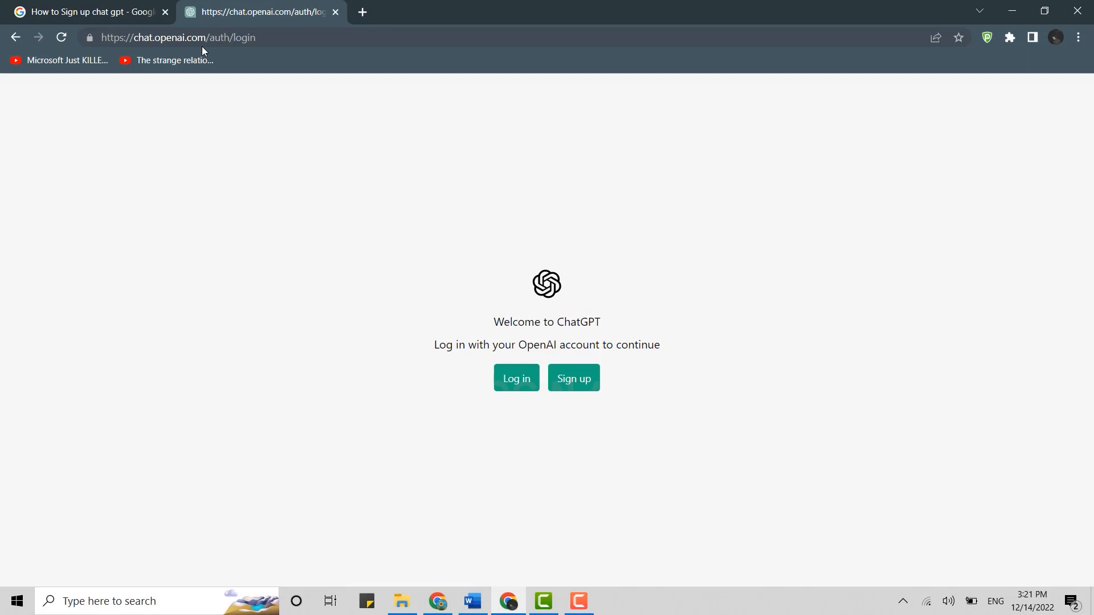
Step: Sign up with an email address, pass the crosswalk captcha, and continue to the password step
{"action": "left_click", "coordinate": [574, 378]}
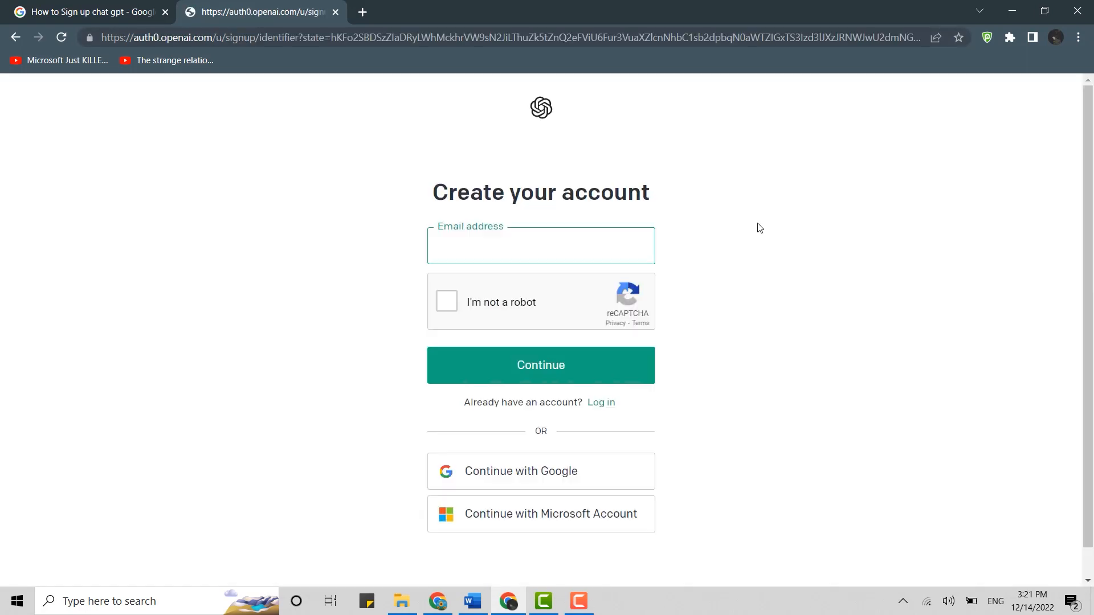
{"action": "left_click", "coordinate": [540, 246]}
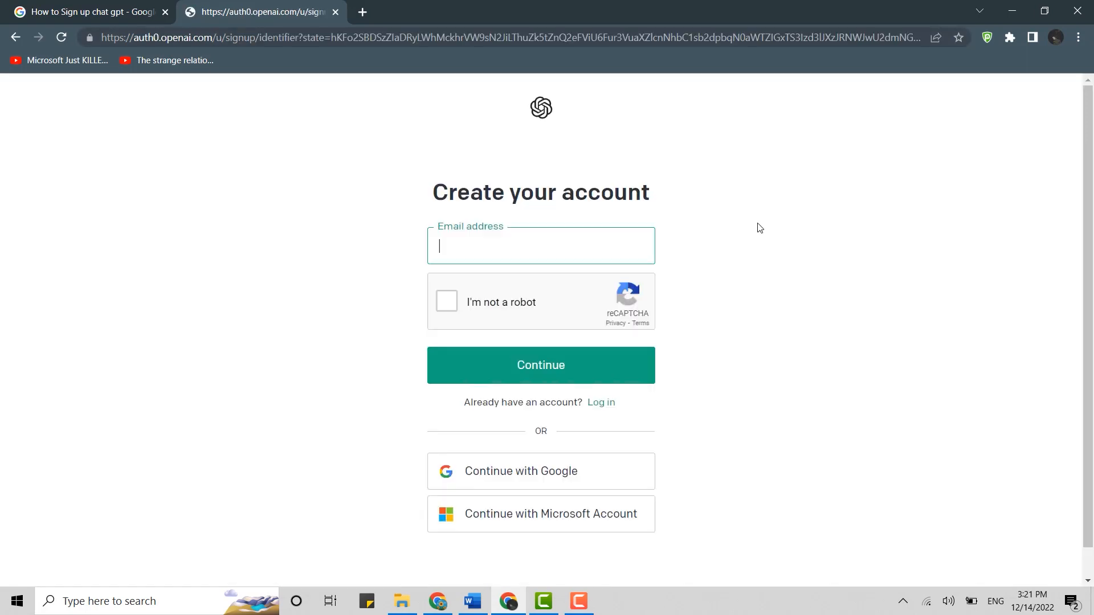
{"action": "mouse_move", "coordinate": [541, 514]}
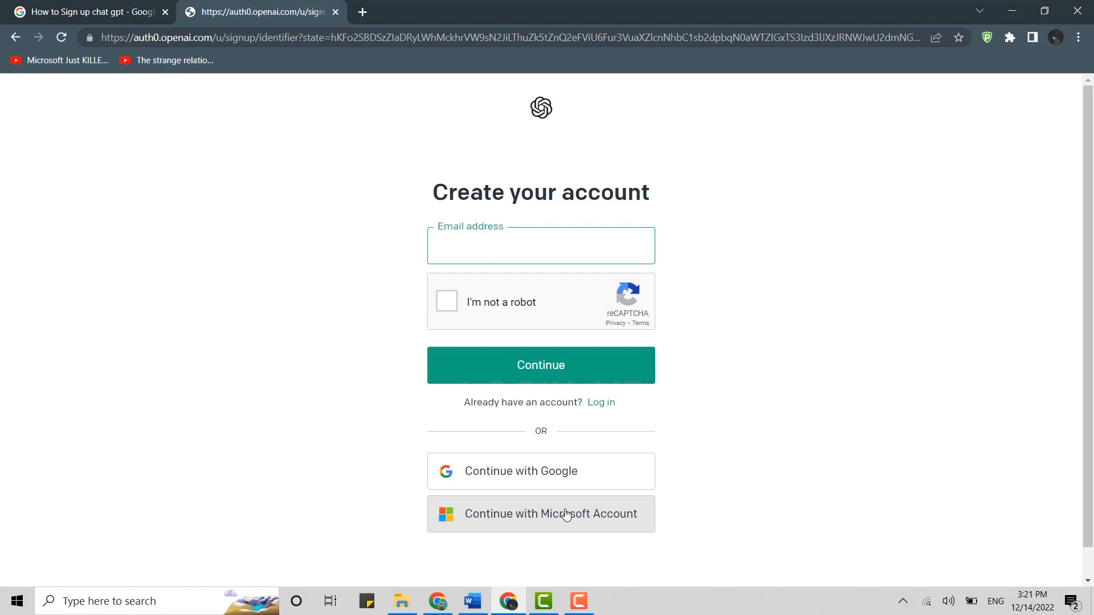
{"action": "left_click", "coordinate": [540, 246]}
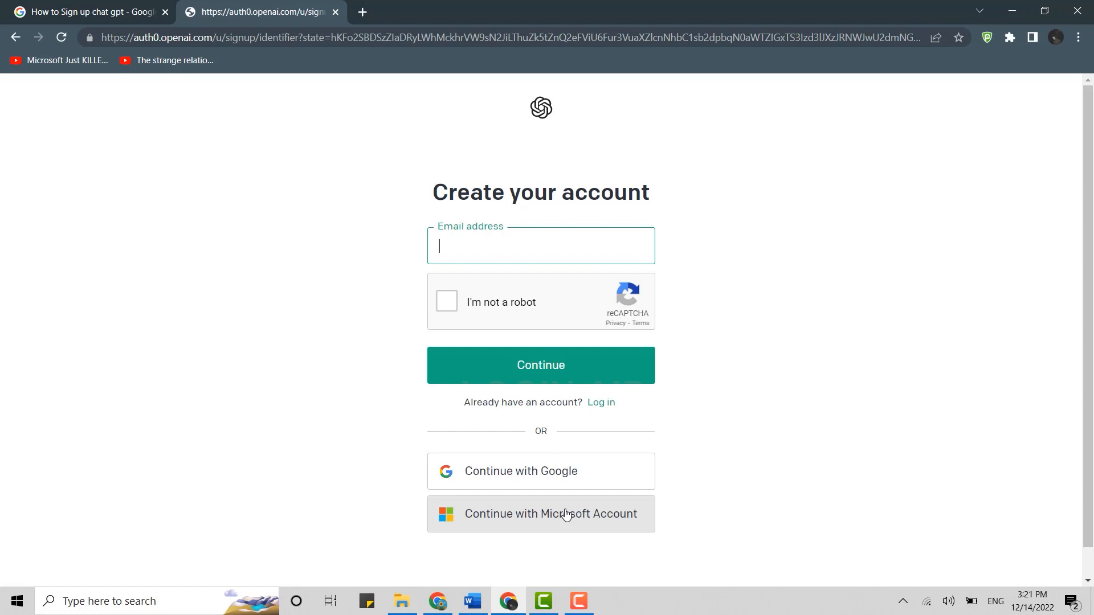
{"action": "left_click", "coordinate": [540, 247]}
{"action": "type", "text": "alexa"}
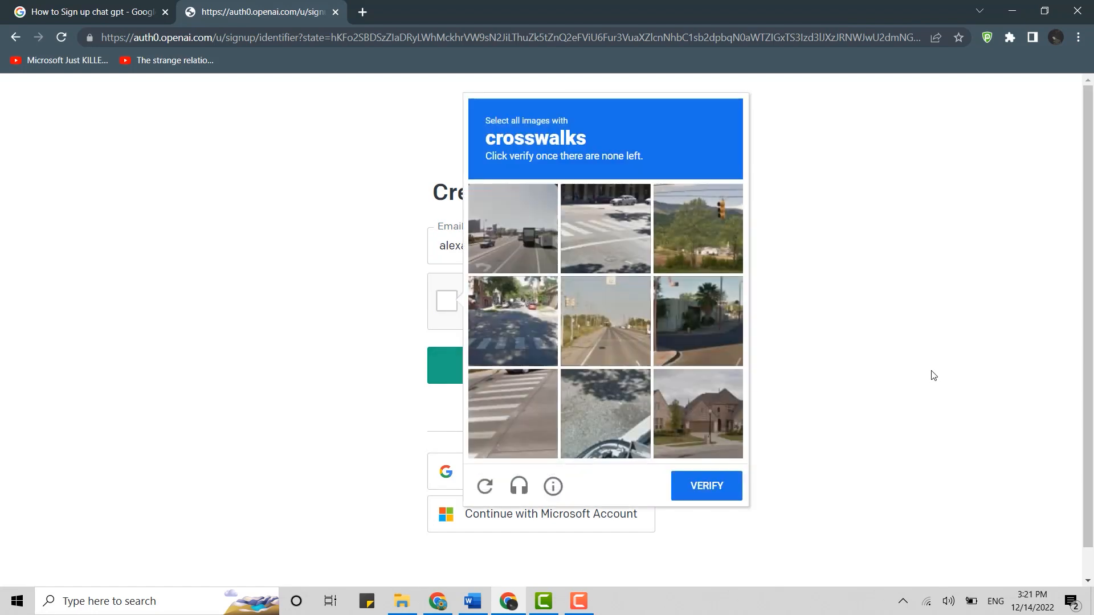
{"action": "mouse_move", "coordinate": [934, 372]}
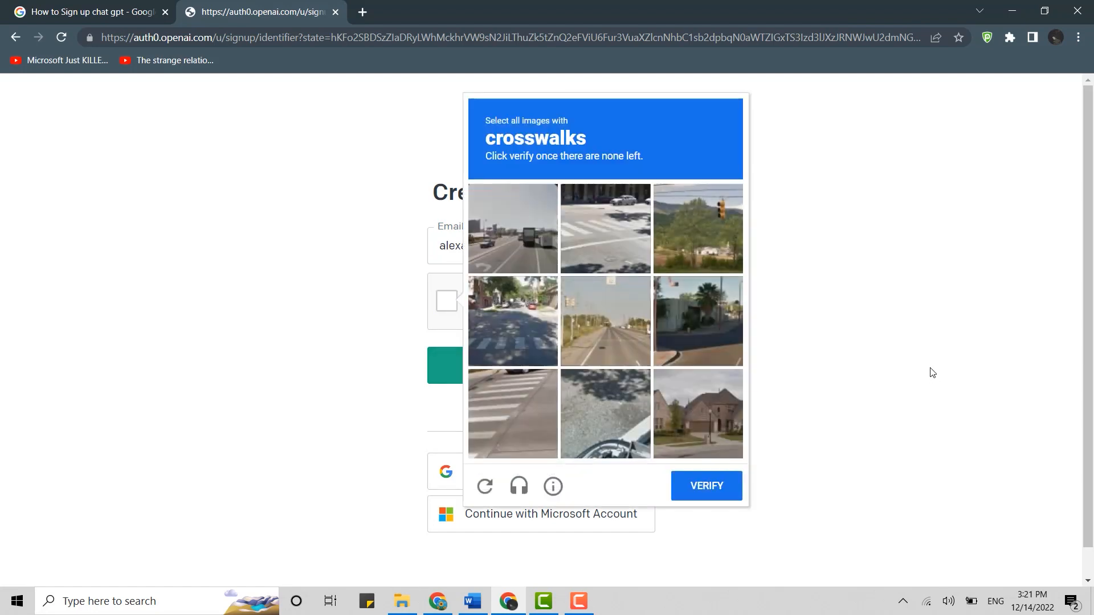
{"action": "left_click", "coordinate": [706, 486]}
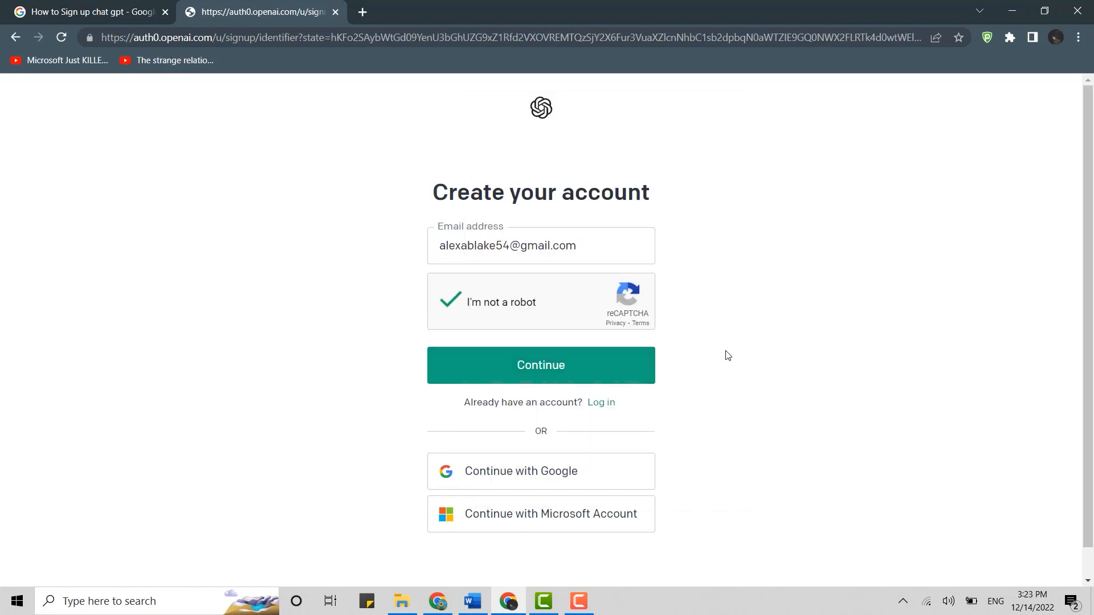
{"action": "left_click", "coordinate": [540, 364]}
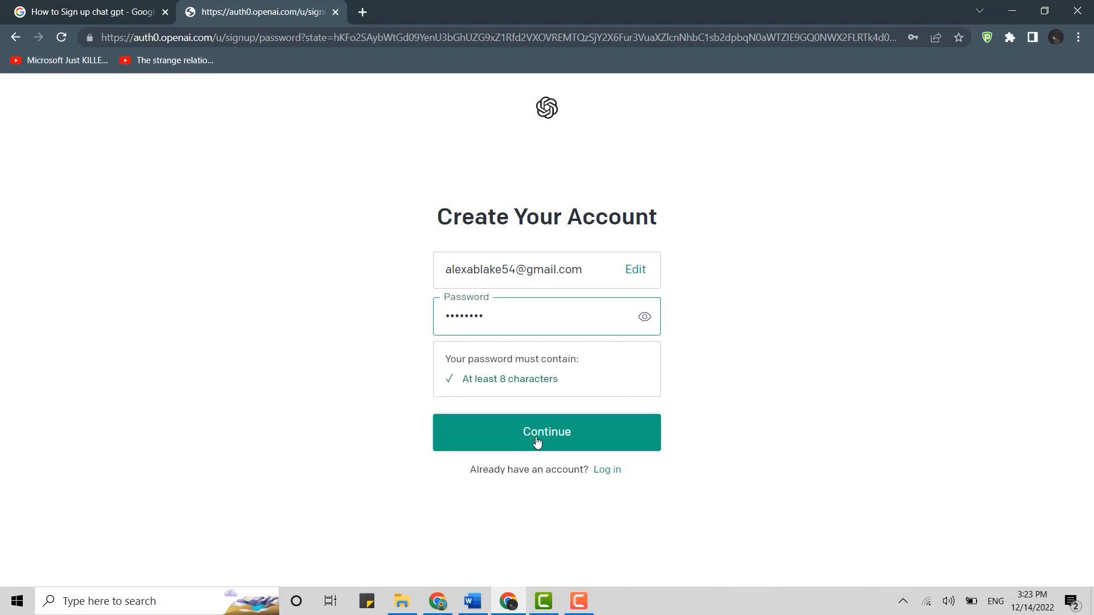
Step: Create the account with the password and verify the email via the Gmail link
{"action": "left_click", "coordinate": [546, 432]}
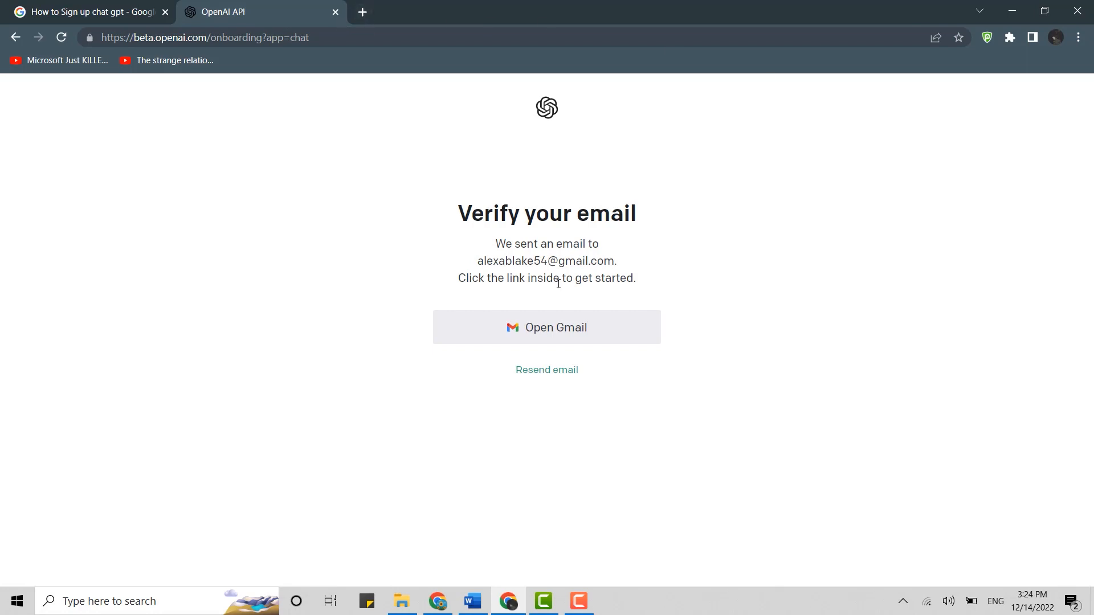
{"action": "left_click", "coordinate": [546, 328]}
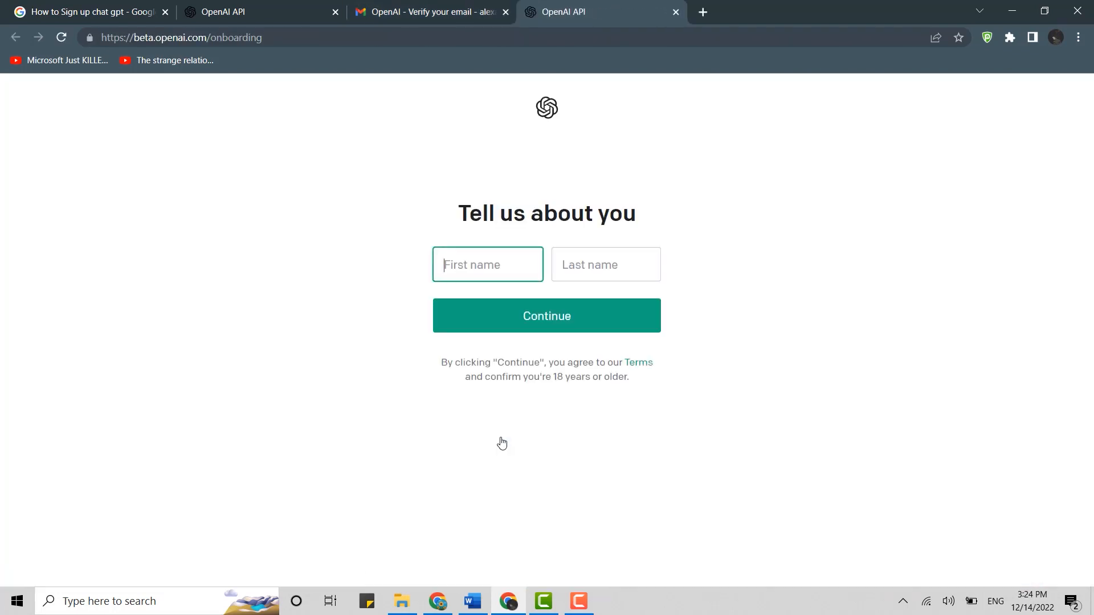
Step: Submit the first and last name 'Ale B' on the Tell us about you page
{"action": "type", "text": "Ale"}
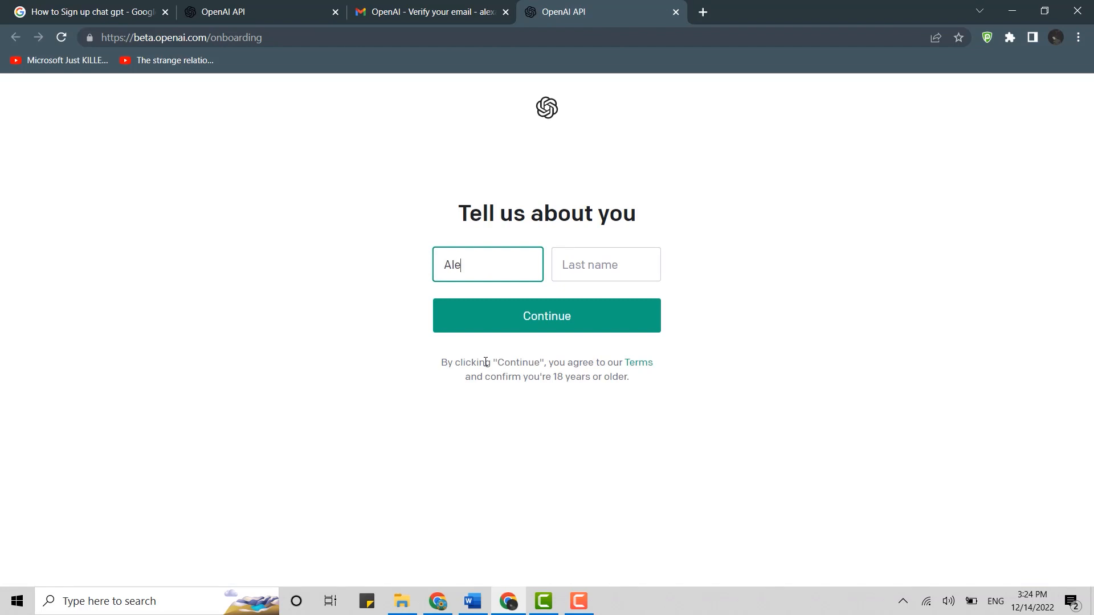
{"action": "type", "text": "Blake"}
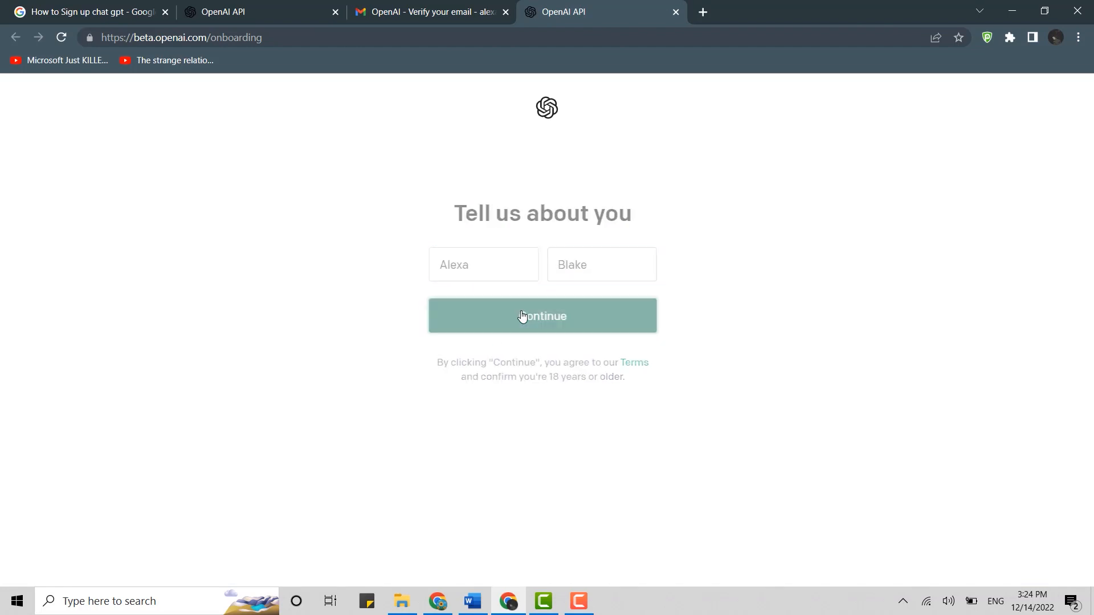
{"action": "left_click", "coordinate": [542, 316]}
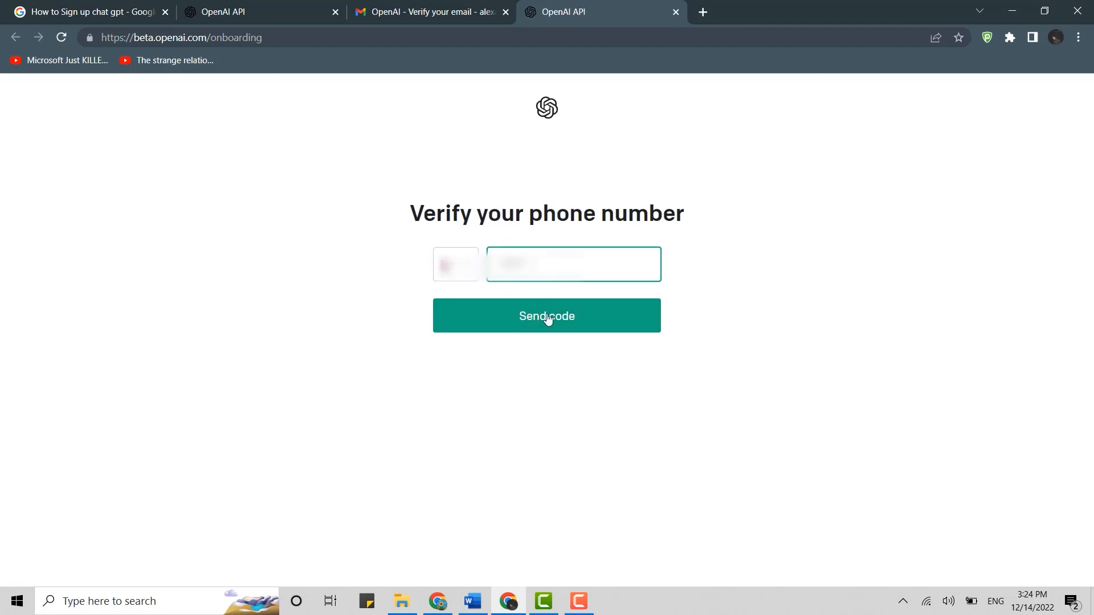
Step: Choose the phone country code, enter the number, and send a verification code
{"action": "left_click", "coordinate": [455, 265]}
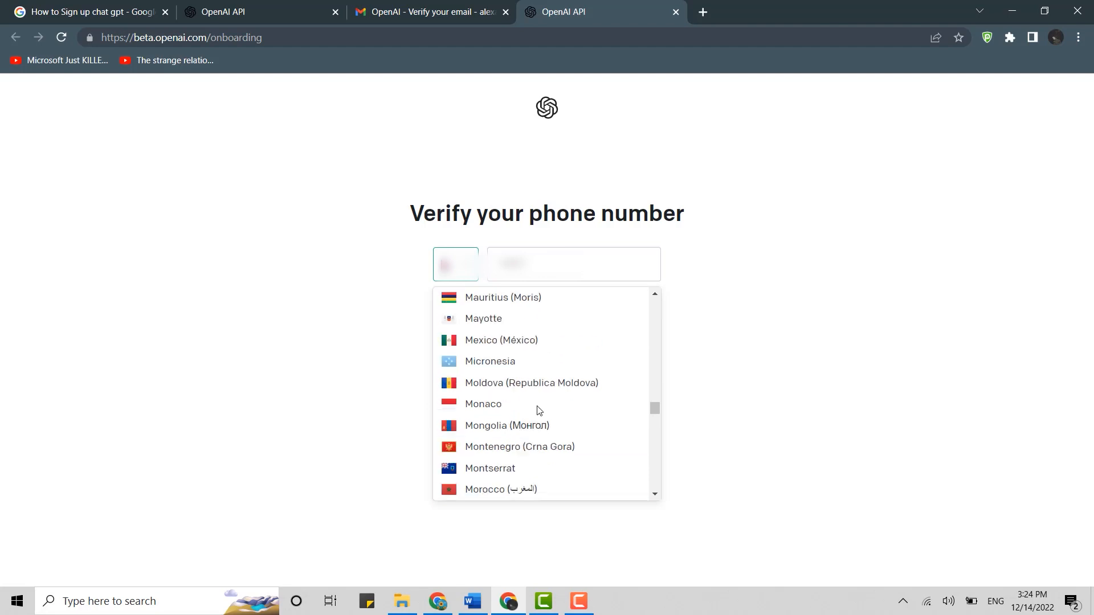
{"action": "left_click", "coordinate": [572, 263]}
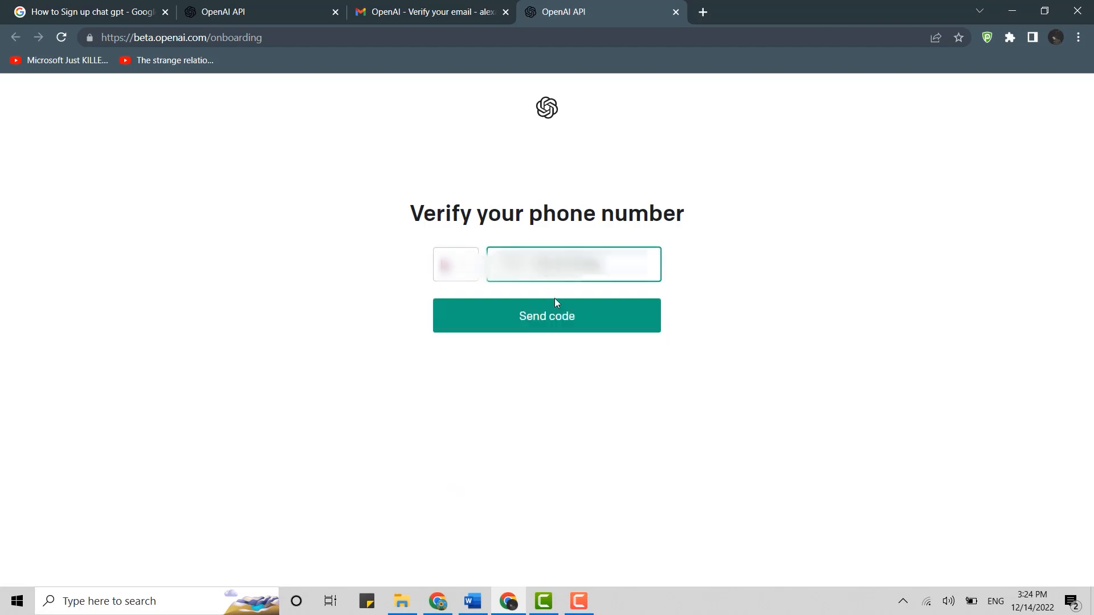
{"action": "left_click", "coordinate": [546, 316]}
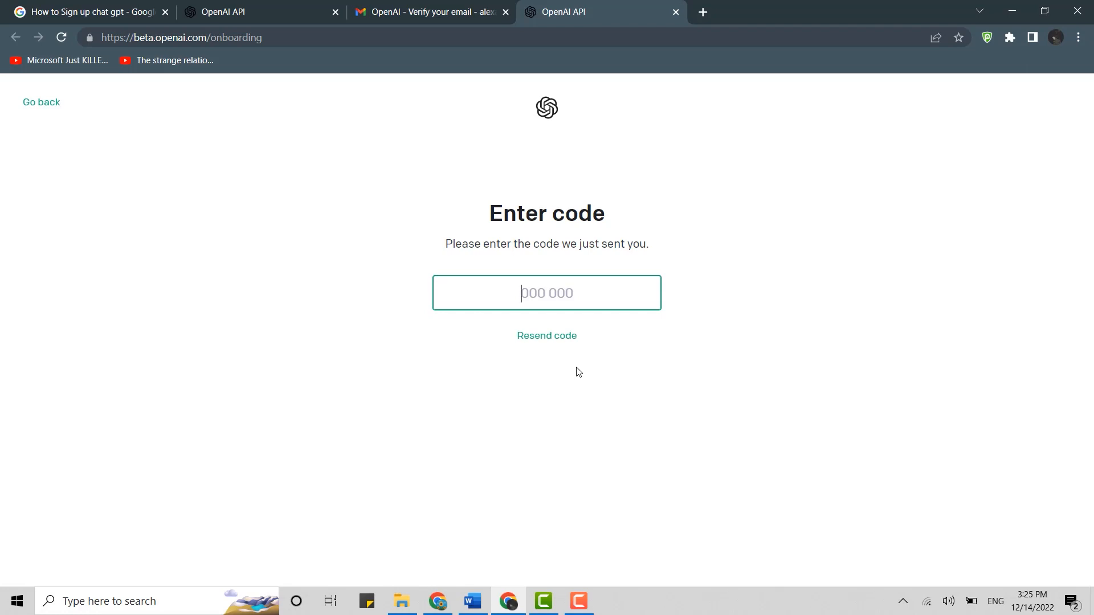
Step: Enter the six-digit SMS code to finish setup and reach the chat page
{"action": "type", "text": "02"}
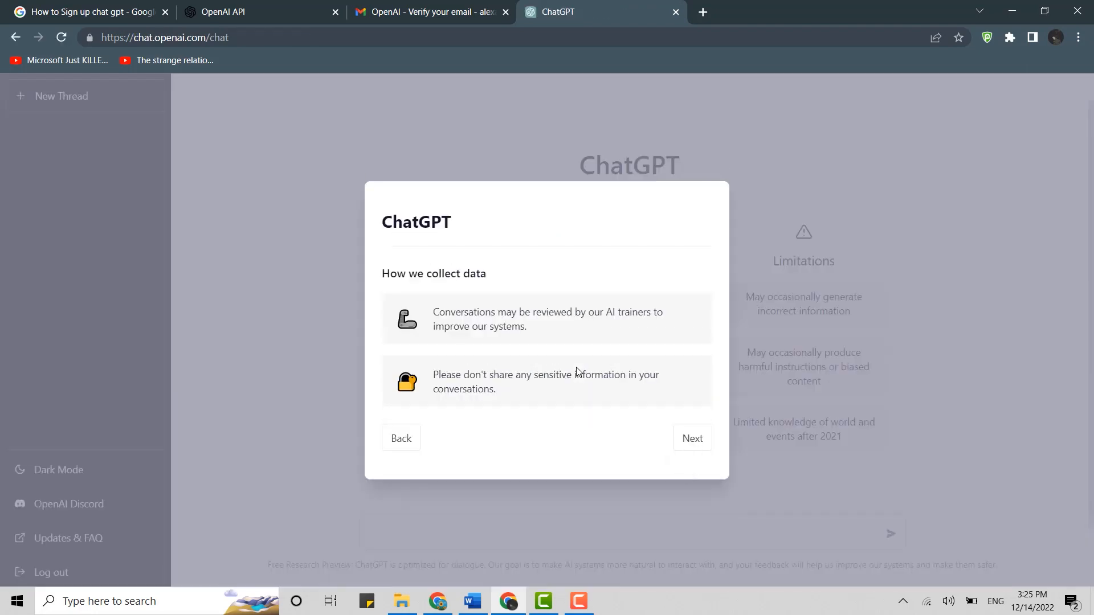
Step: Dismiss the welcome notices with Next and Done, then focus the message box
{"action": "left_click", "coordinate": [692, 438]}
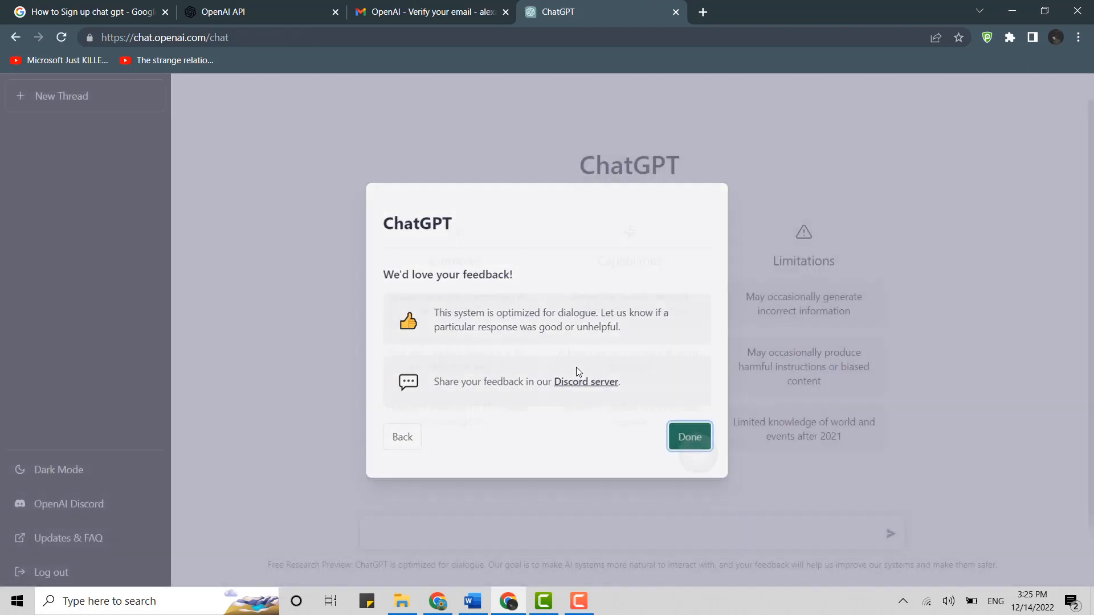
{"action": "left_click", "coordinate": [688, 437]}
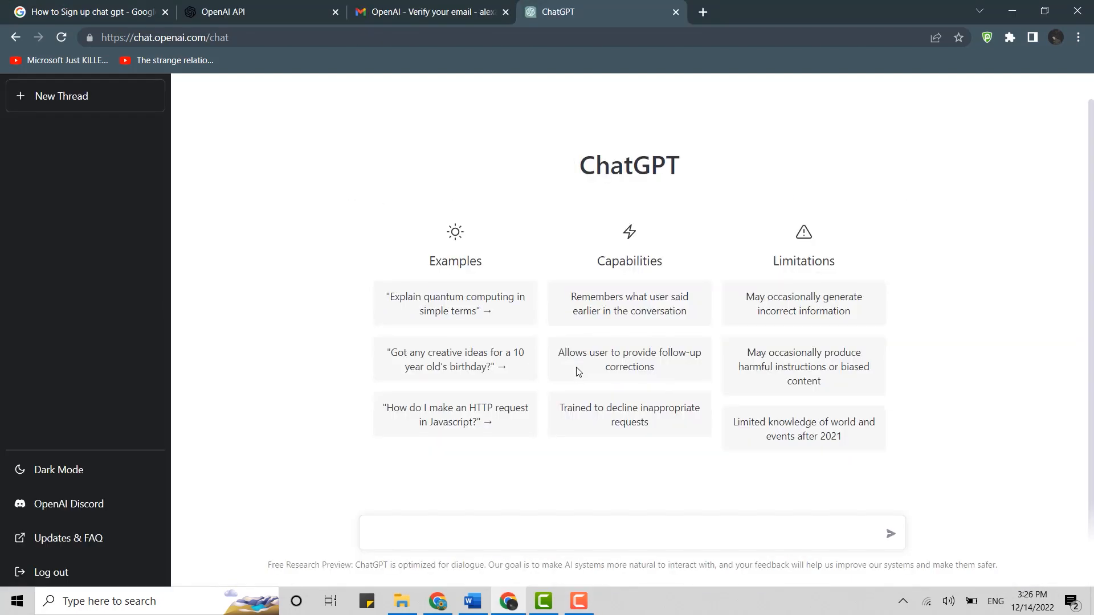
{"action": "left_click", "coordinate": [628, 534]}
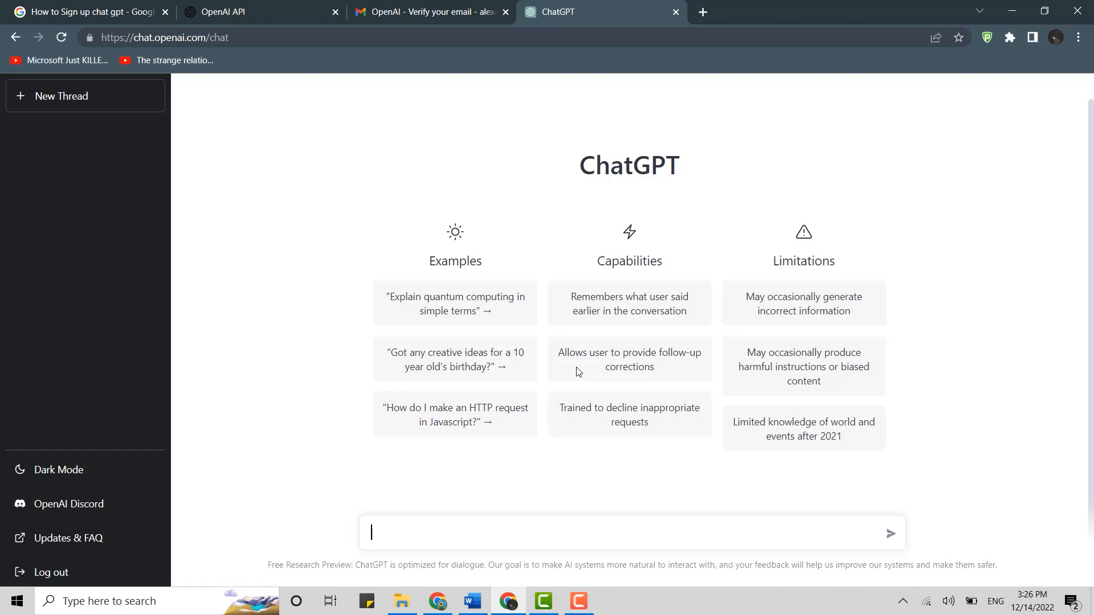